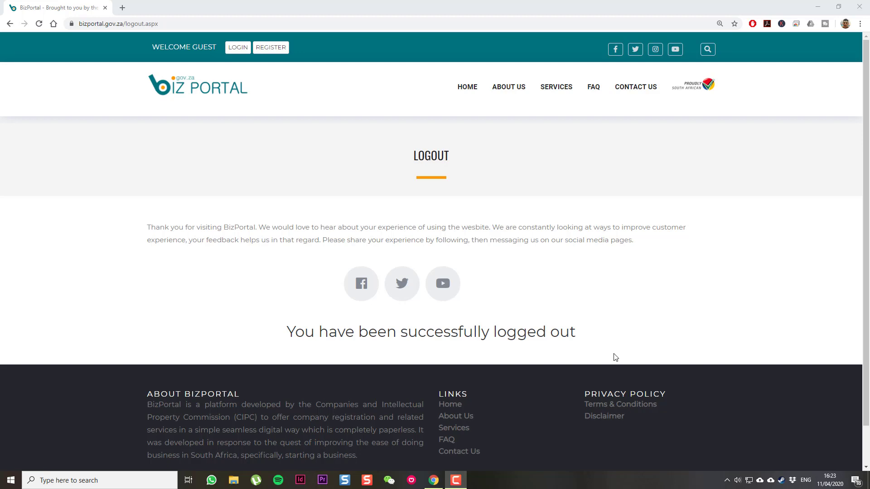
mouse_move(237, 48)
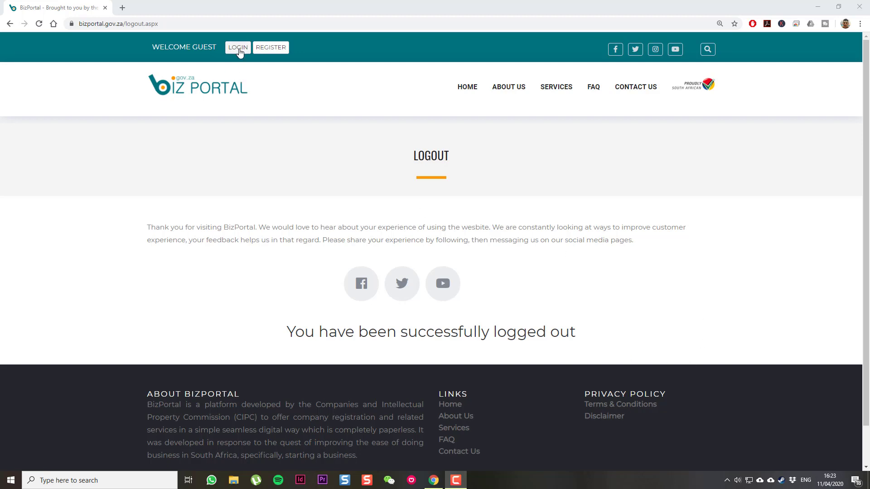
- Log in to BizPortal with the ID number and password, reaching the User Profile page
click(237, 47)
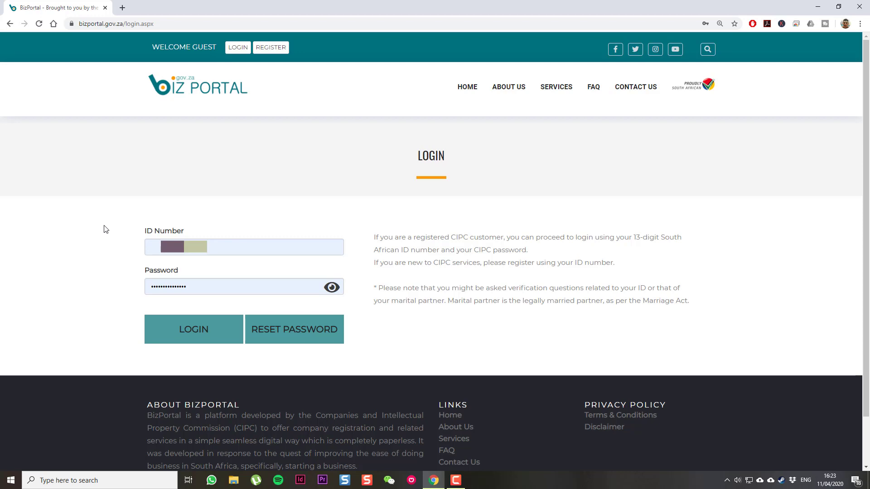
click(194, 329)
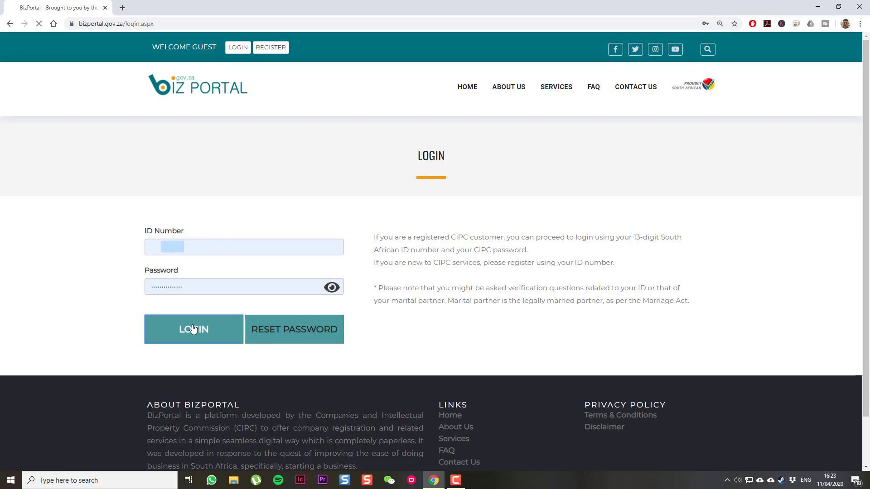
click(194, 329)
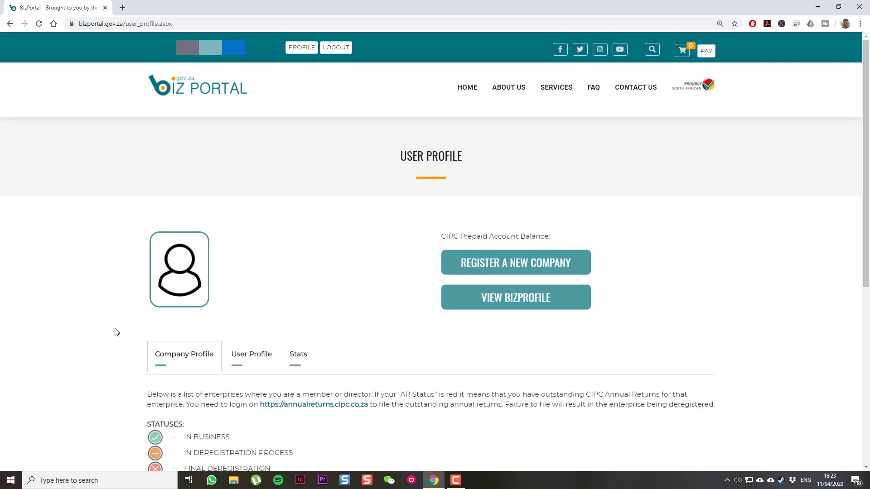
mouse_move(563, 105)
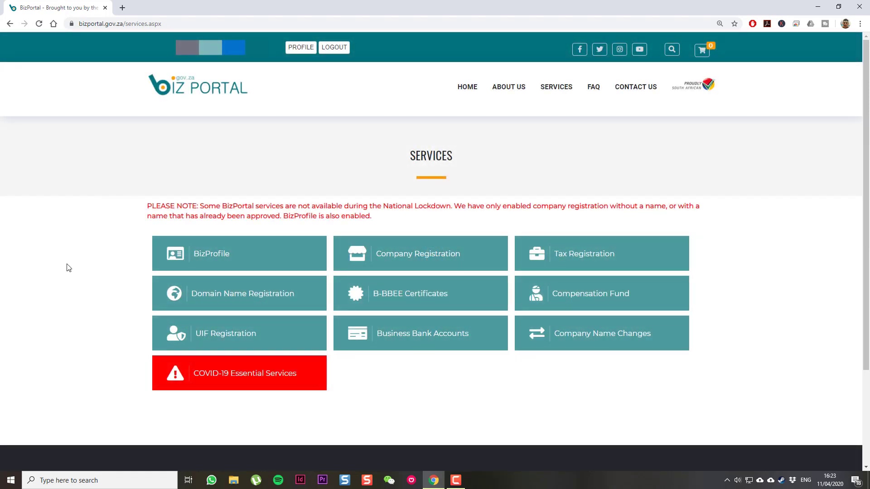
mouse_move(78, 322)
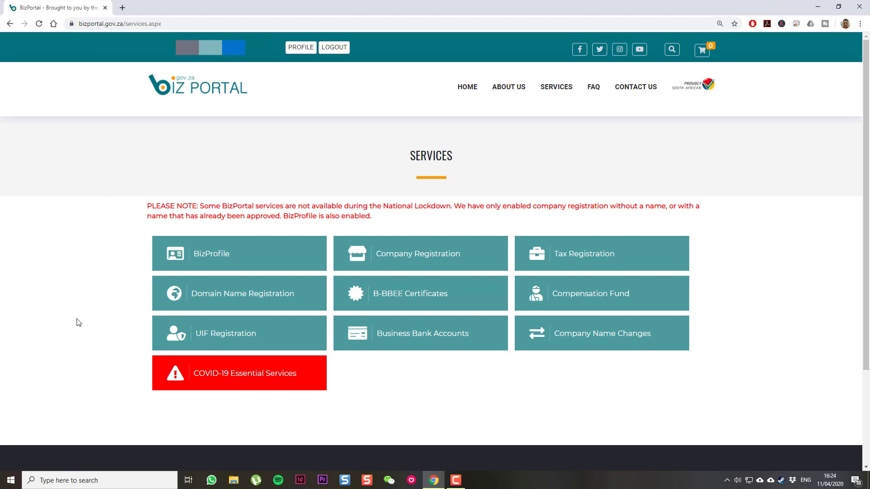
mouse_move(169, 404)
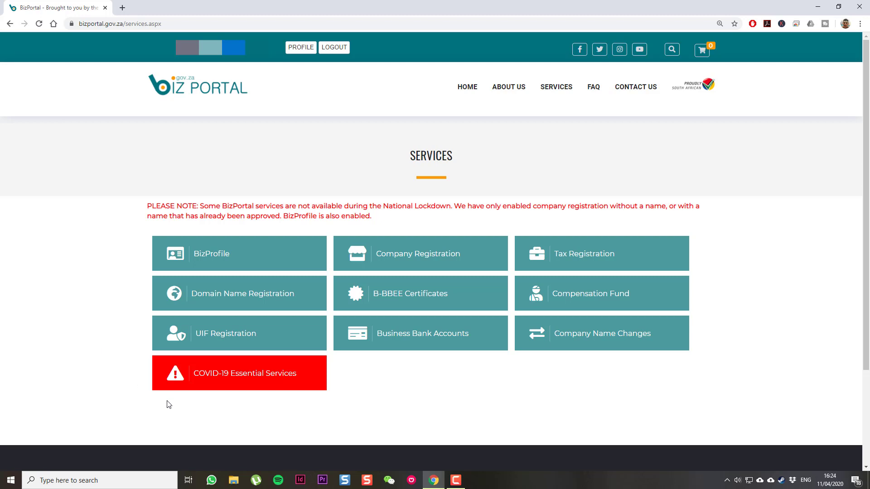
mouse_move(224, 385)
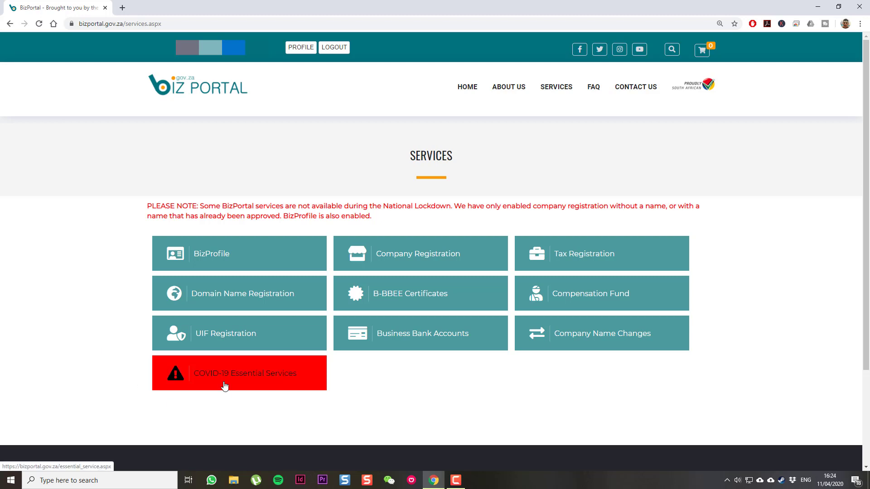
- Read the COVID-19 Essential Services category list down to the application and certificate options
click(238, 373)
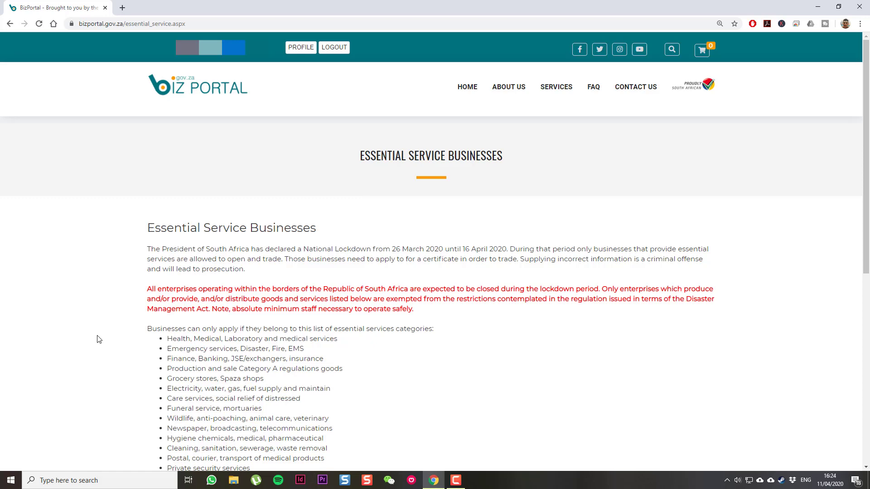
scroll(down, 3)
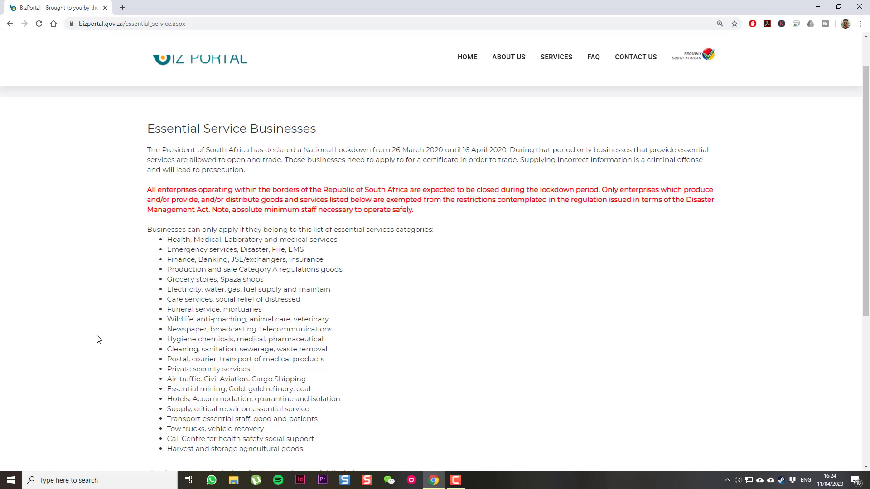
scroll(down, 3)
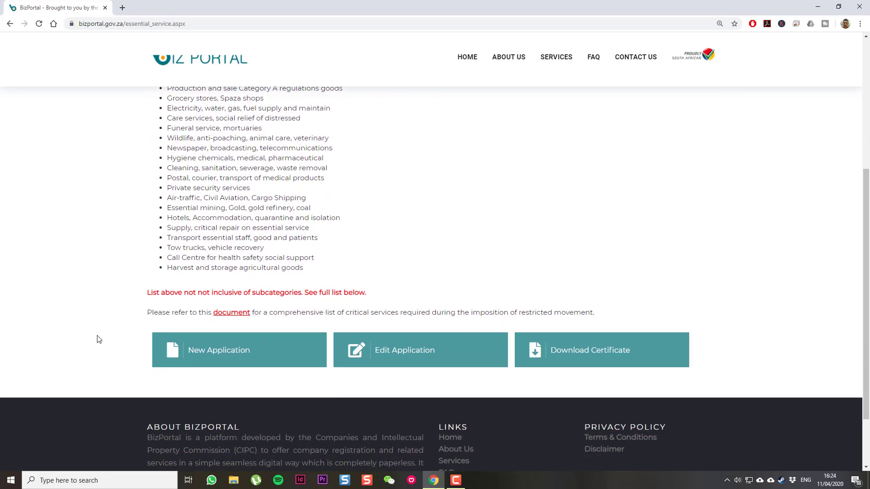
mouse_move(195, 358)
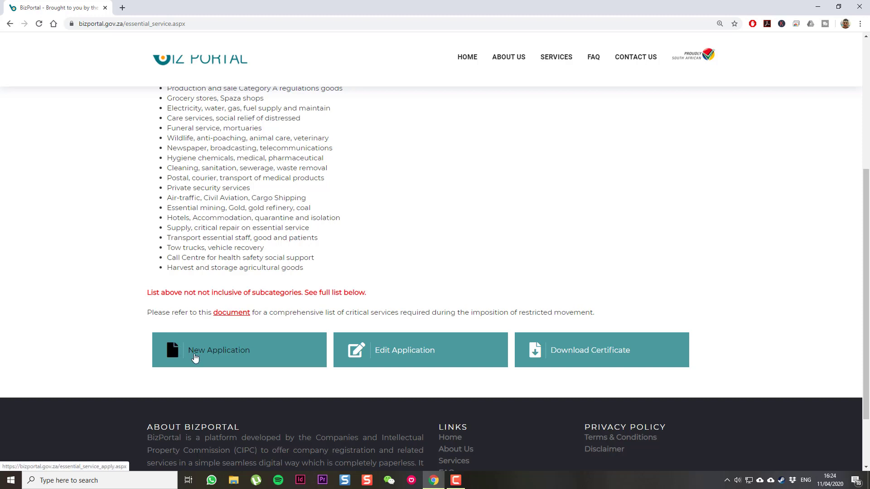
- Start a new essential service application and search the business by enterprise number
click(218, 350)
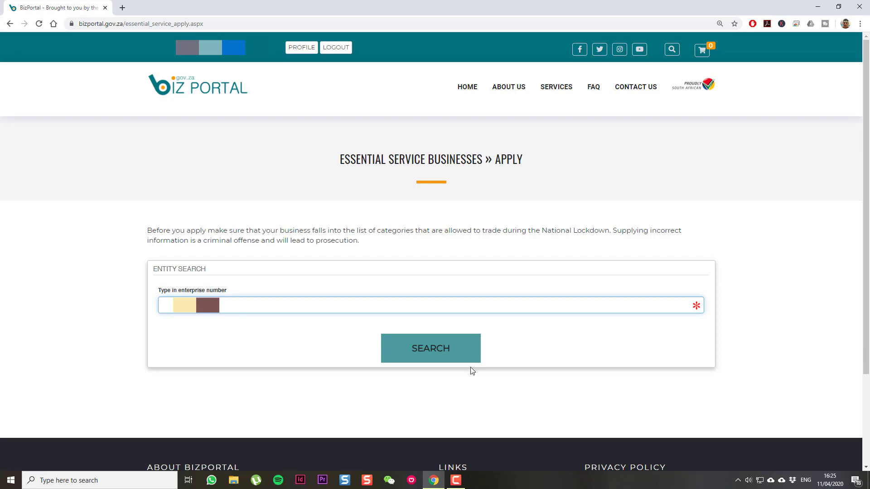
click(430, 348)
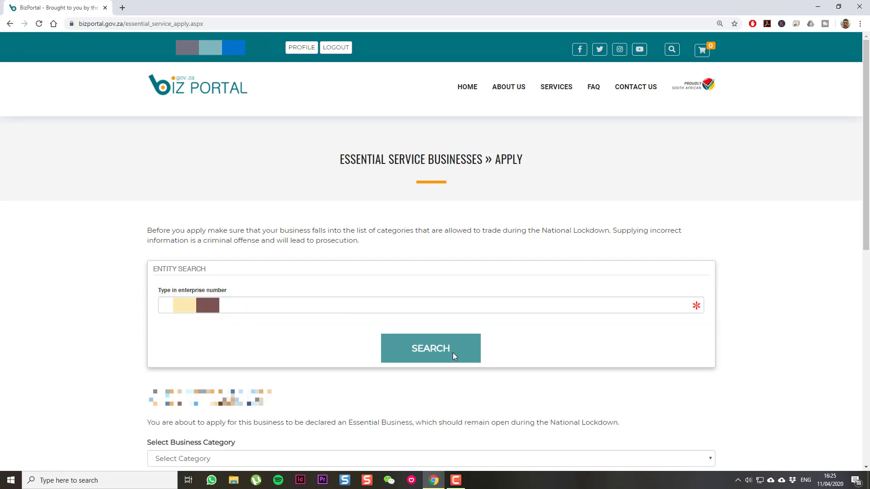
mouse_move(813, 401)
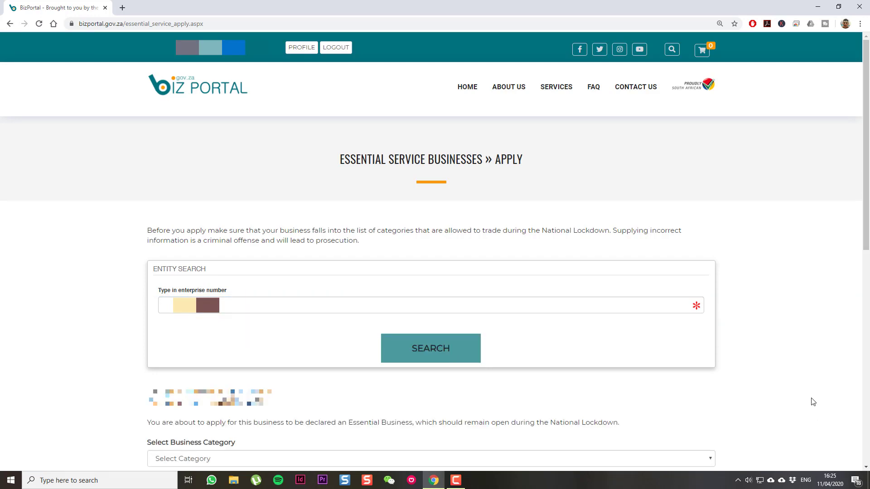
scroll(down, 3)
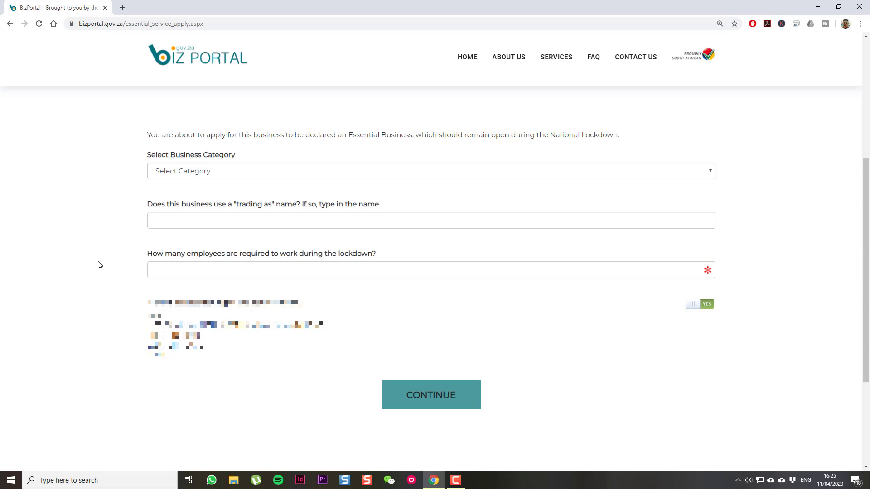
mouse_move(124, 216)
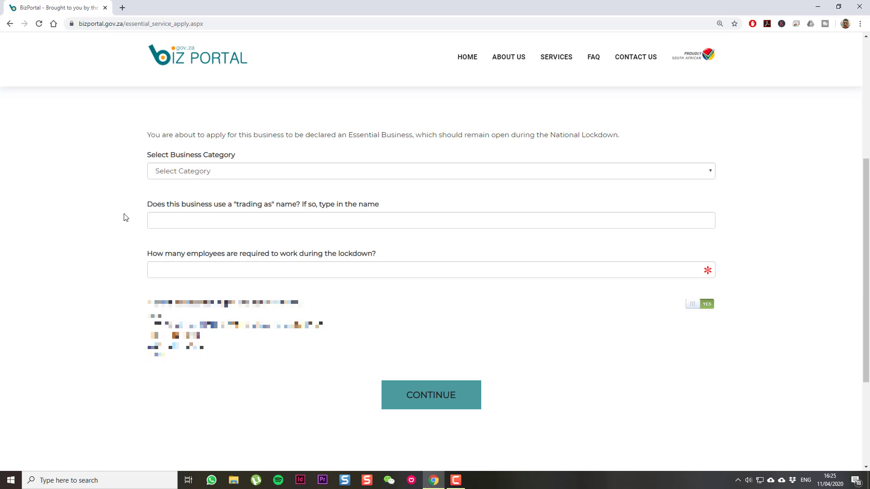
- Select 'Production and sale Category A regulations goods', enter the trading-as name and 1 employee
click(430, 172)
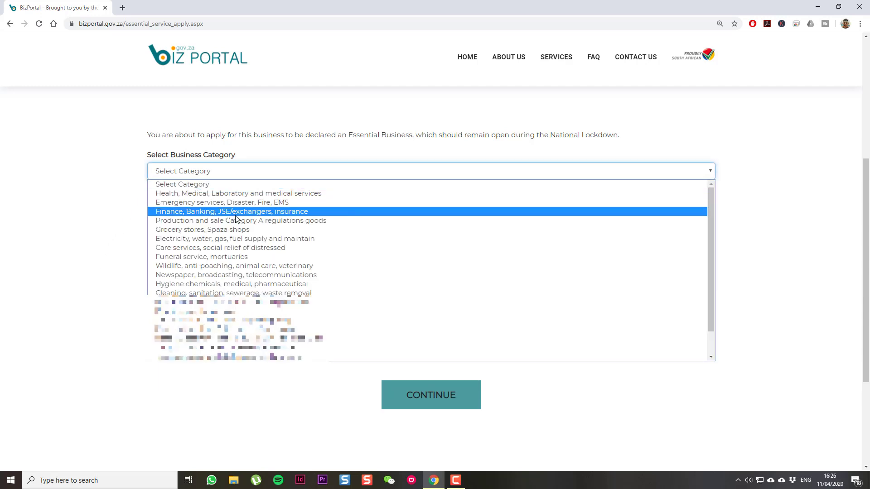
mouse_move(241, 220)
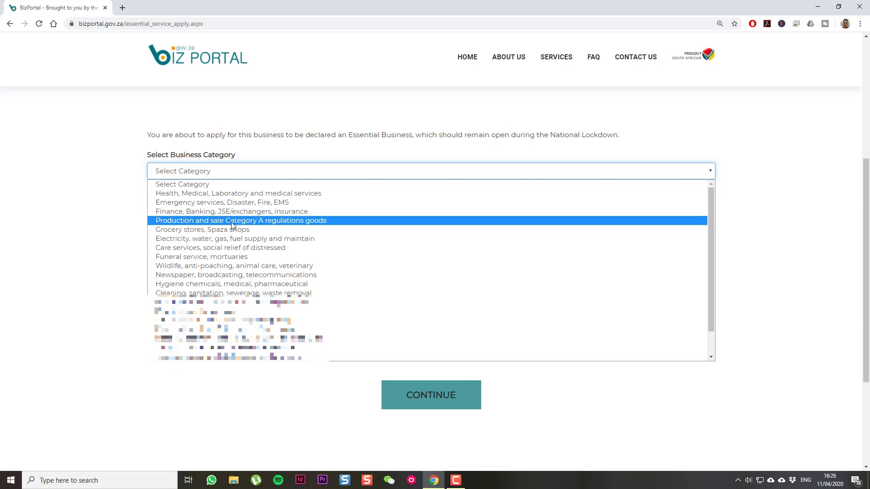
click(241, 220)
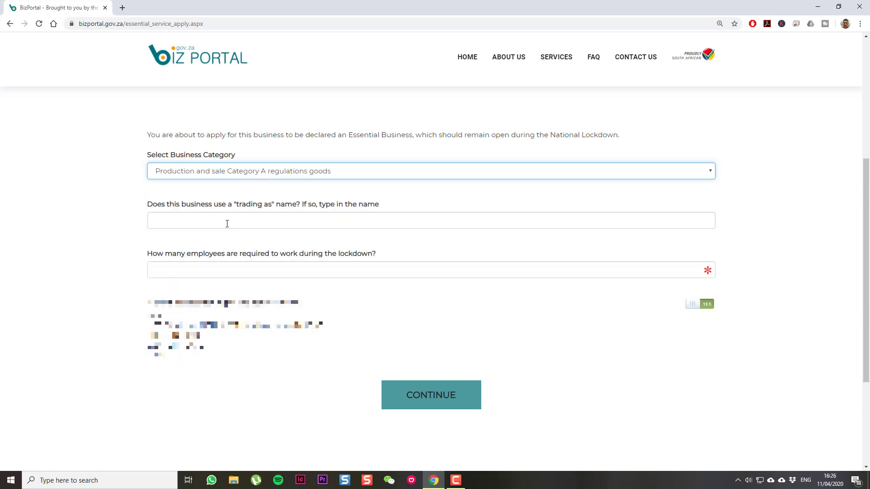
click(430, 220)
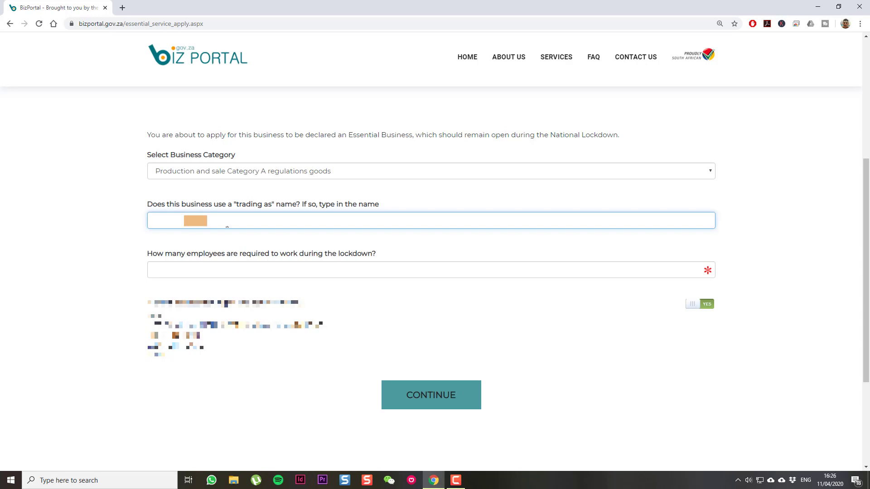
click(430, 270)
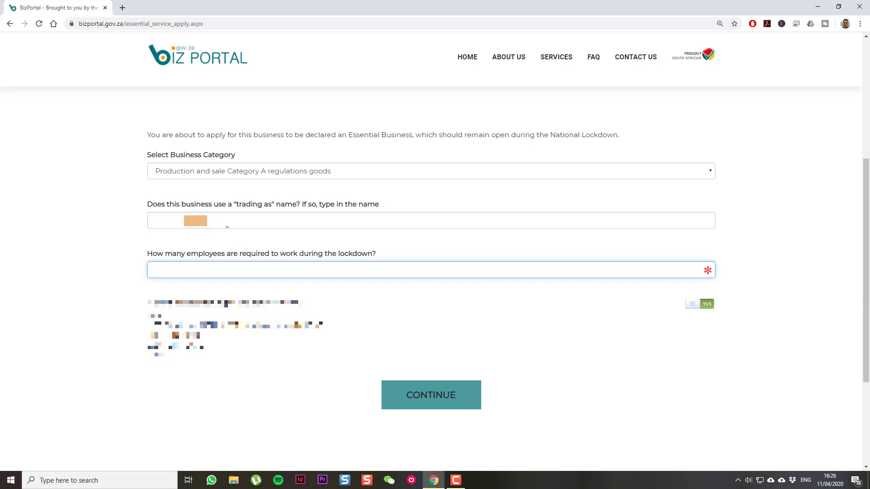
text(1)
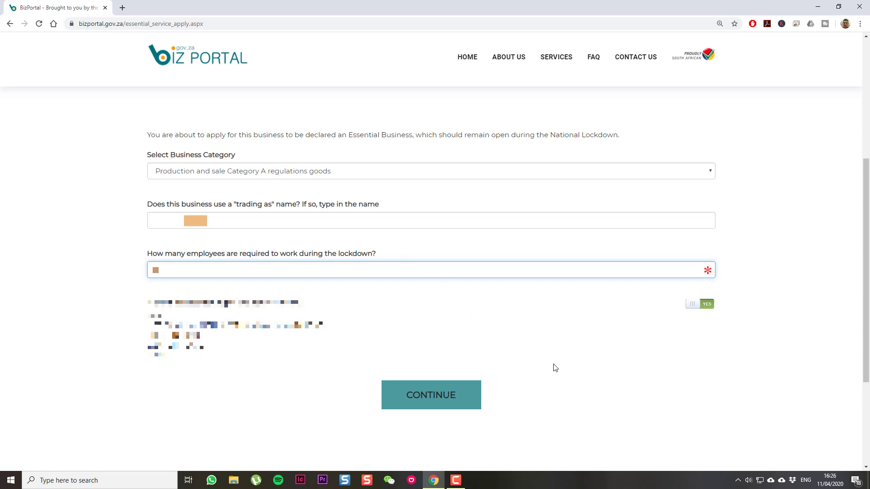
mouse_move(557, 372)
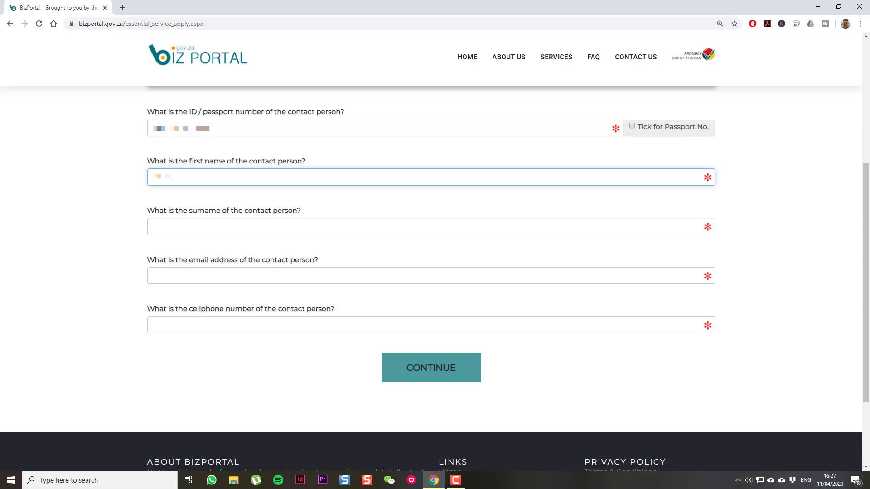
- Enter the contact person's surname, email and cellphone, then continue with the details
click(430, 227)
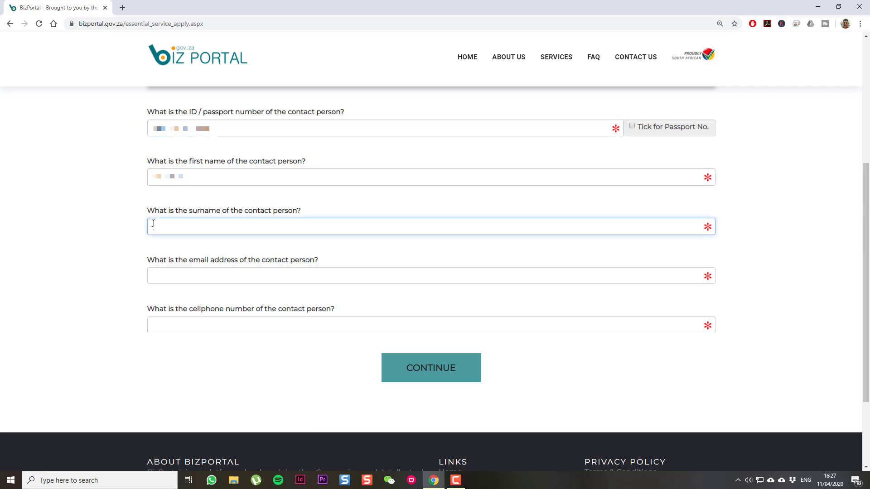
click(431, 275)
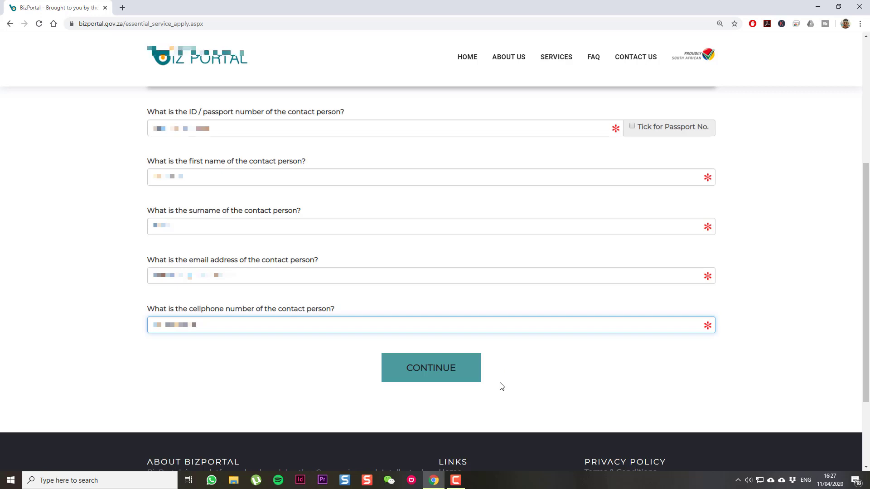
click(431, 368)
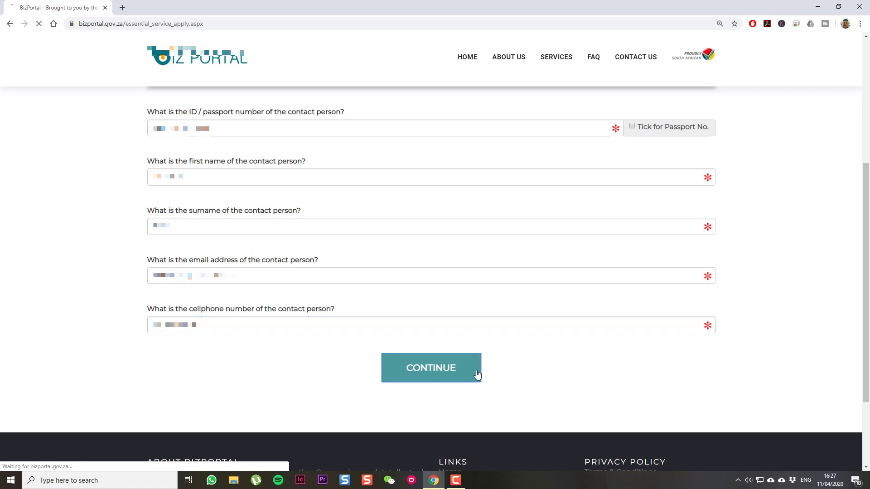
- Submit the application so the Essential Service certificate confirmation page appears
click(430, 367)
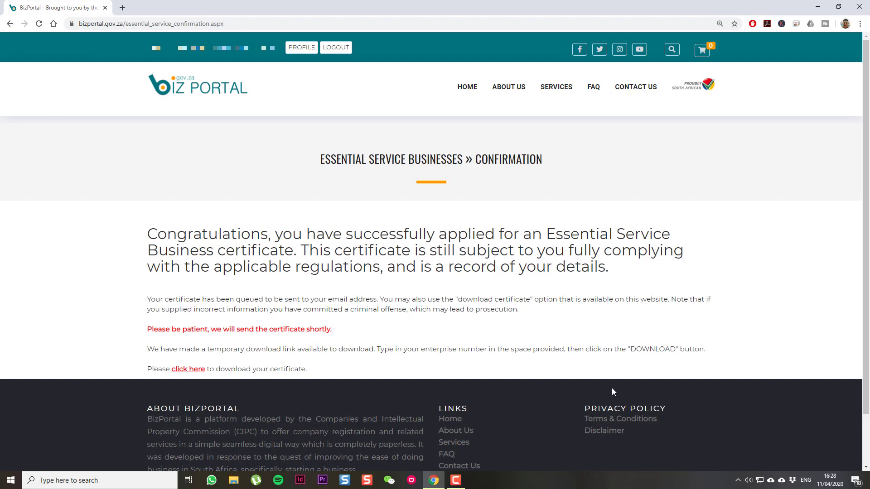
mouse_move(583, 394)
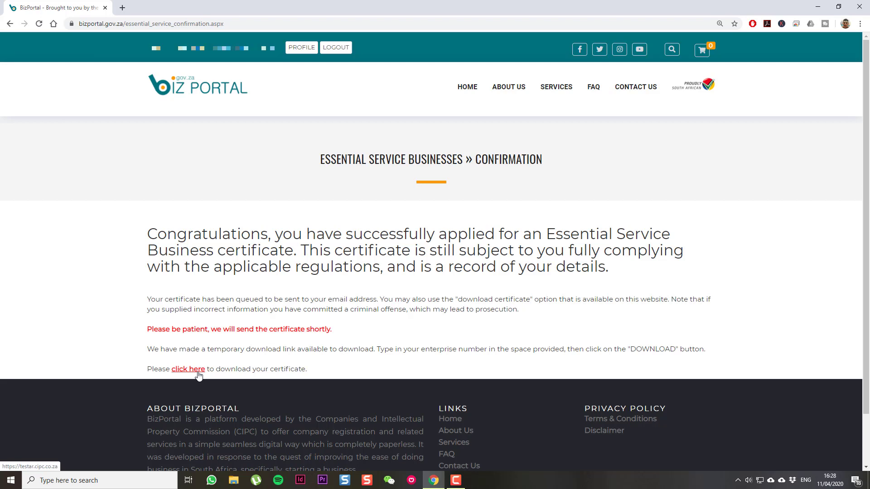
- Enter the enterprise number on the CIPC download page and display the certificate PDF
click(188, 369)
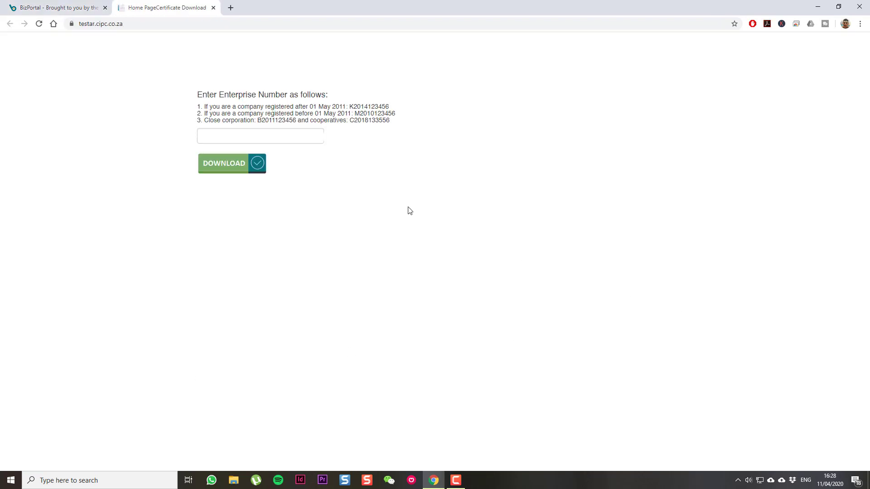
click(260, 136)
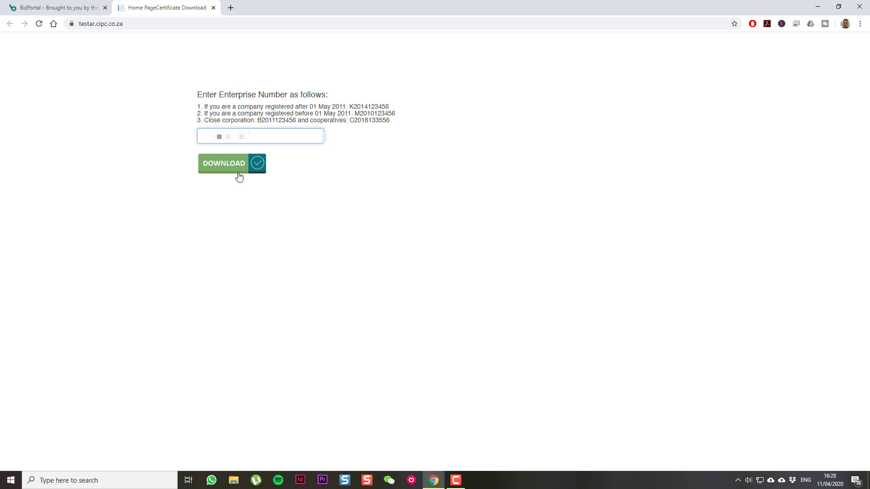
click(224, 163)
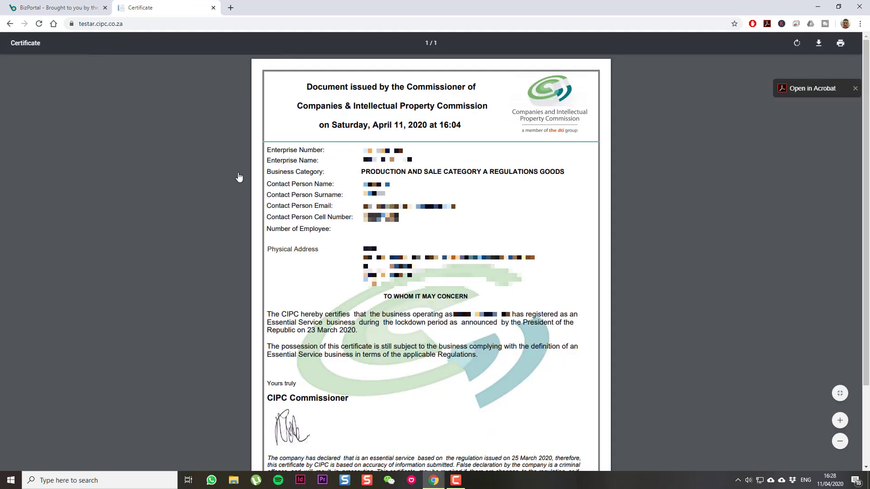